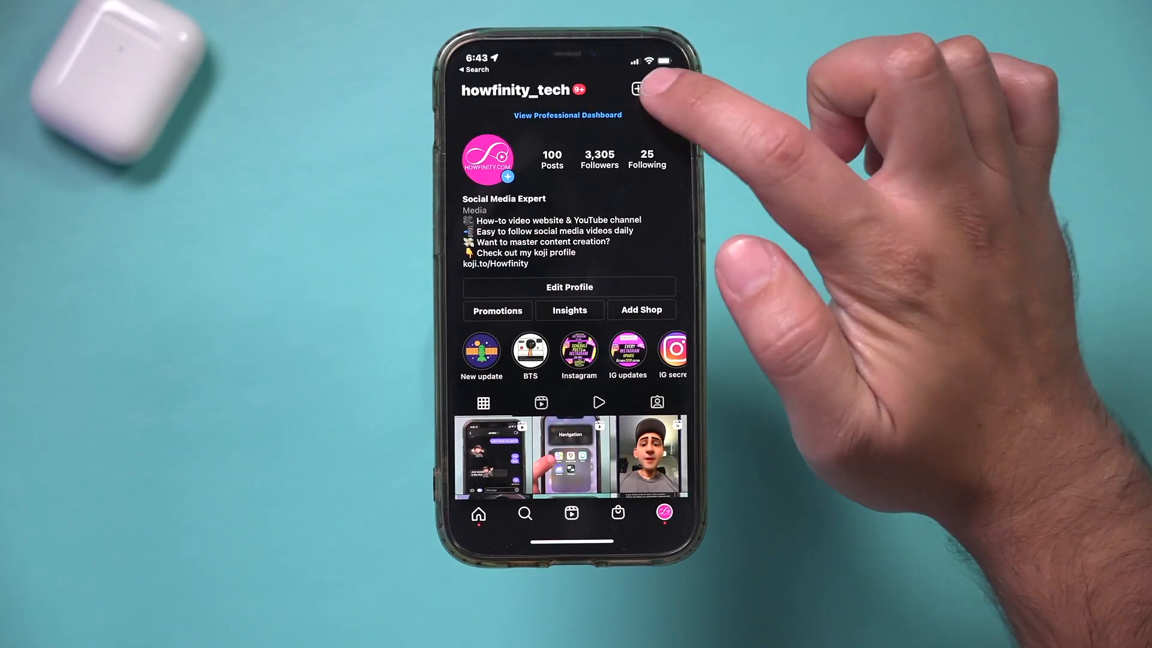
Navigate from the profile menu through Settings to the Privacy page.
left_click(666, 89)
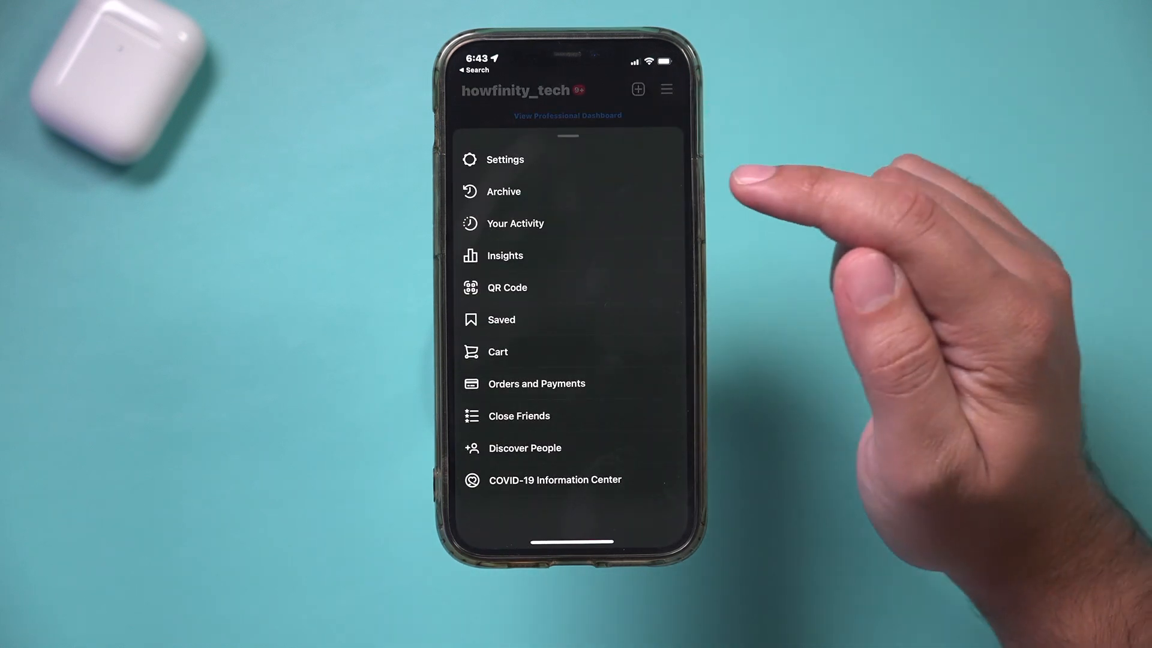
left_click(504, 160)
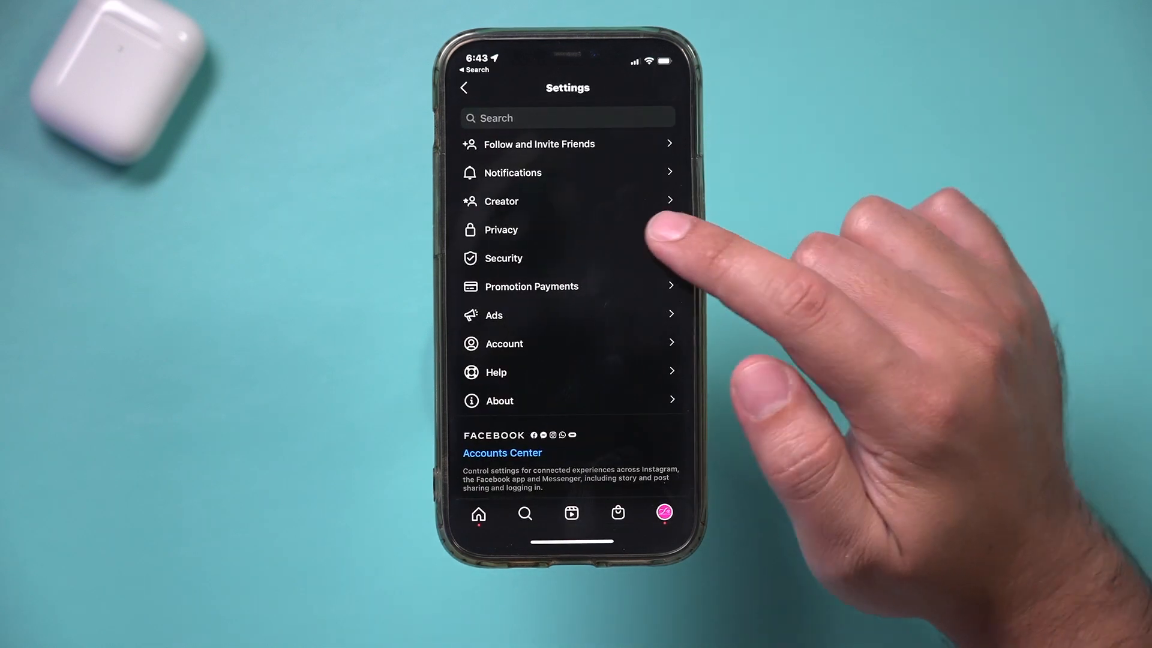
left_click(500, 229)
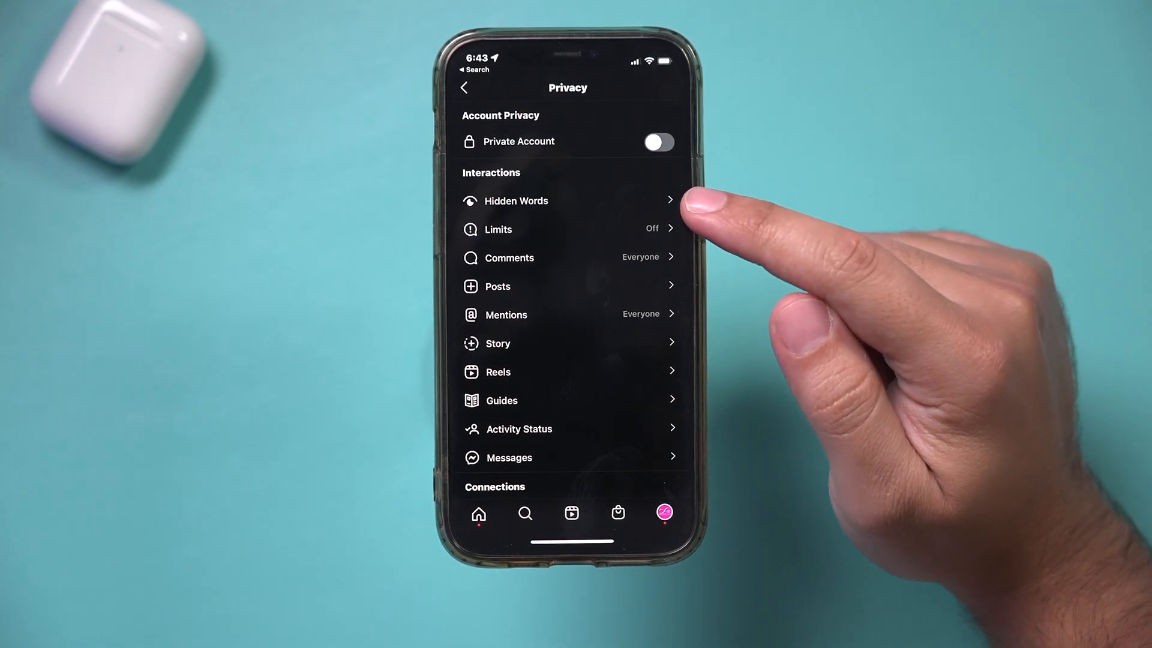
In Hidden Words, switch on Hide Message Requests under Hide Offensive Content.
left_click(514, 201)
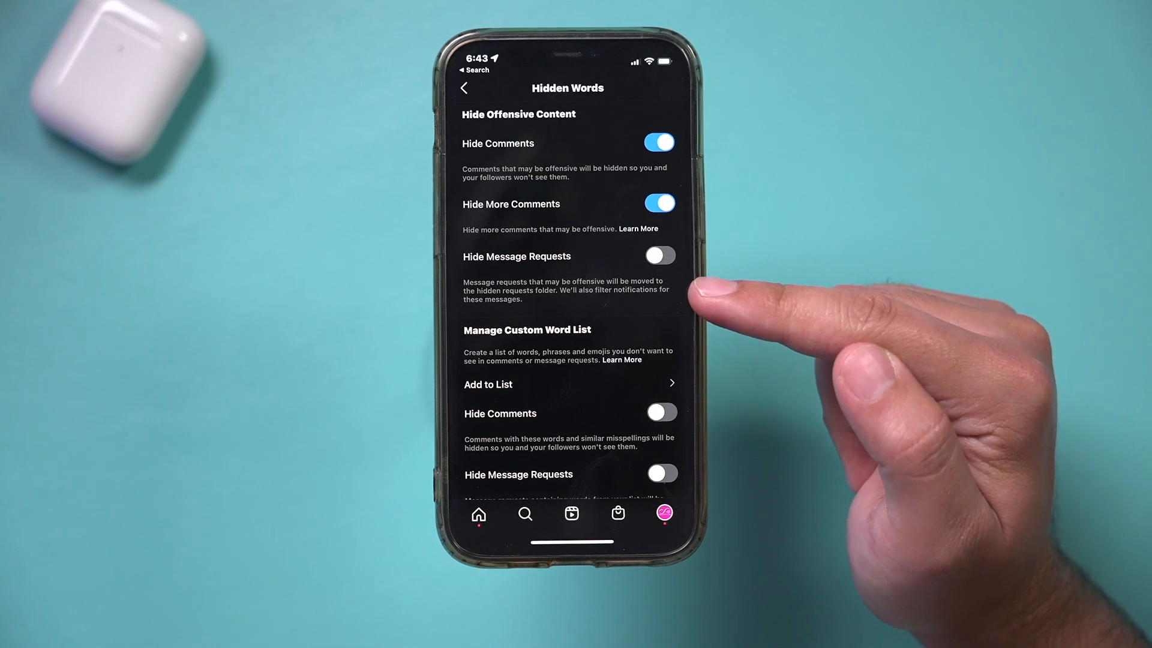
left_click(658, 255)
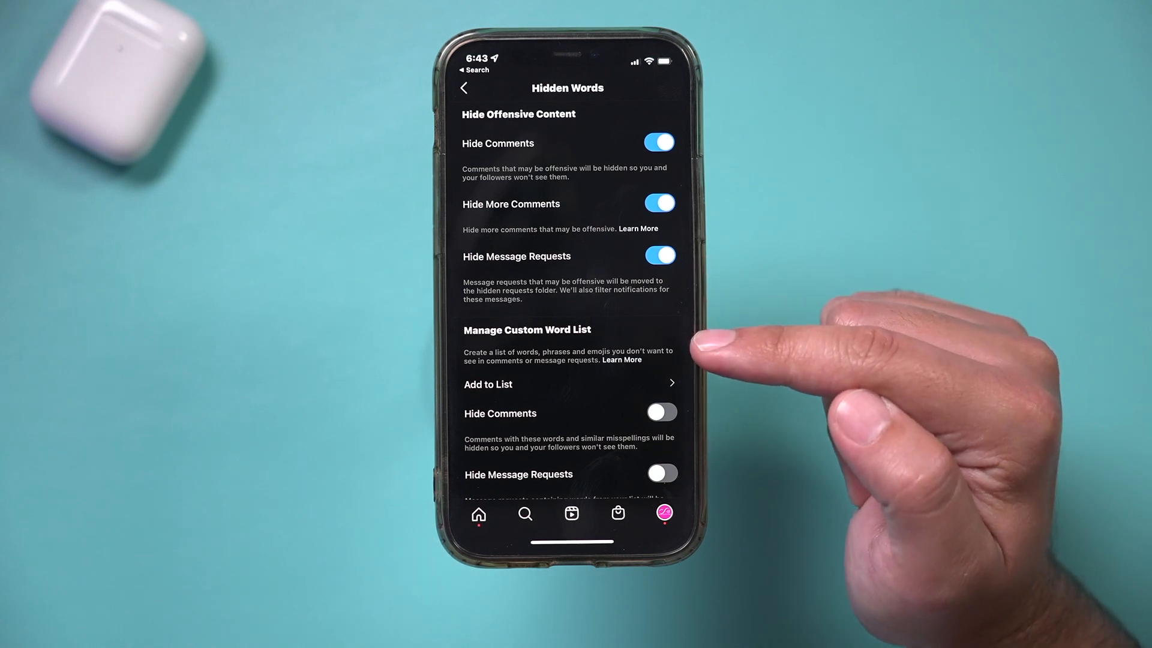
mouse_move(706, 360)
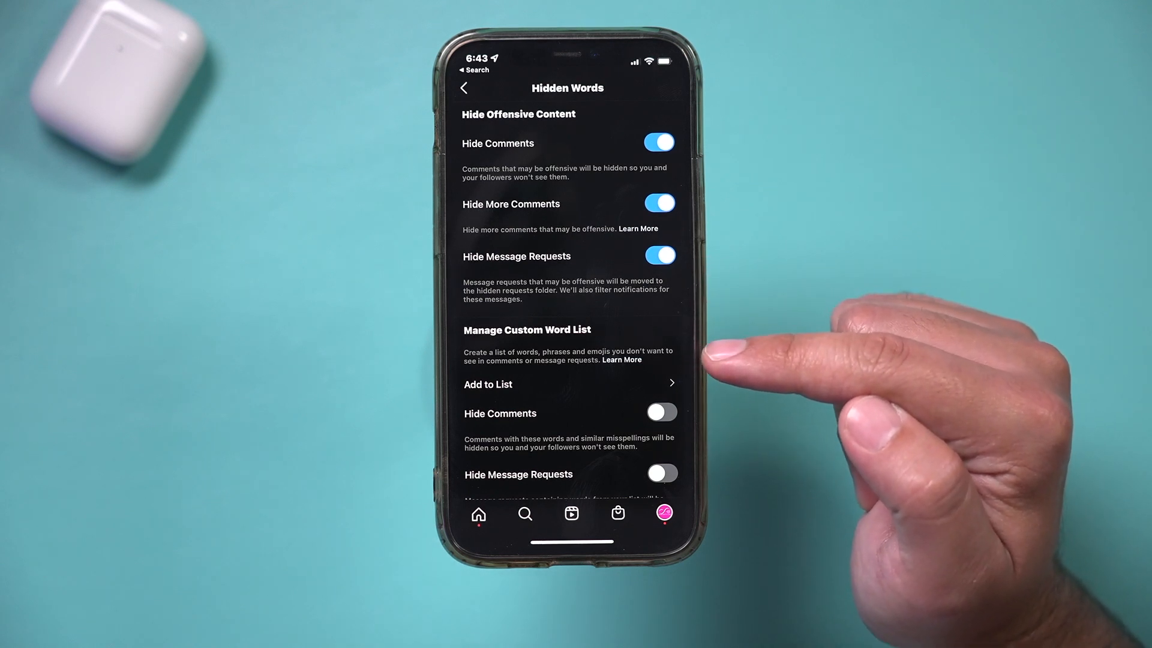
mouse_move(720, 360)
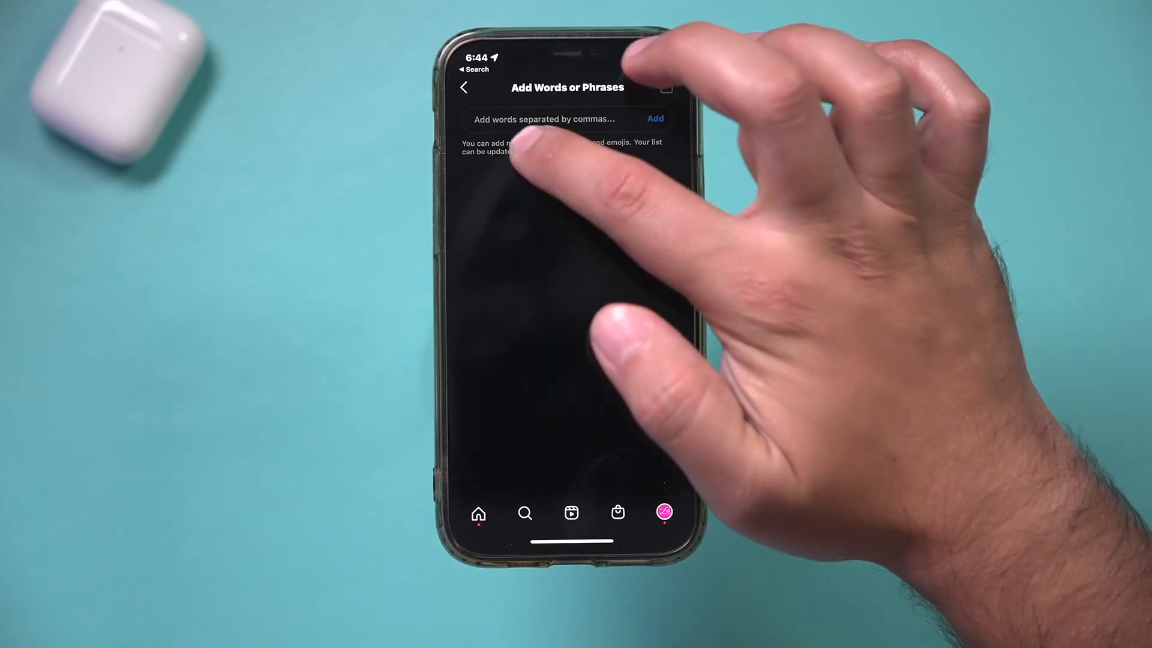
Add the word 'Test' to the custom hidden words list.
left_click(544, 118)
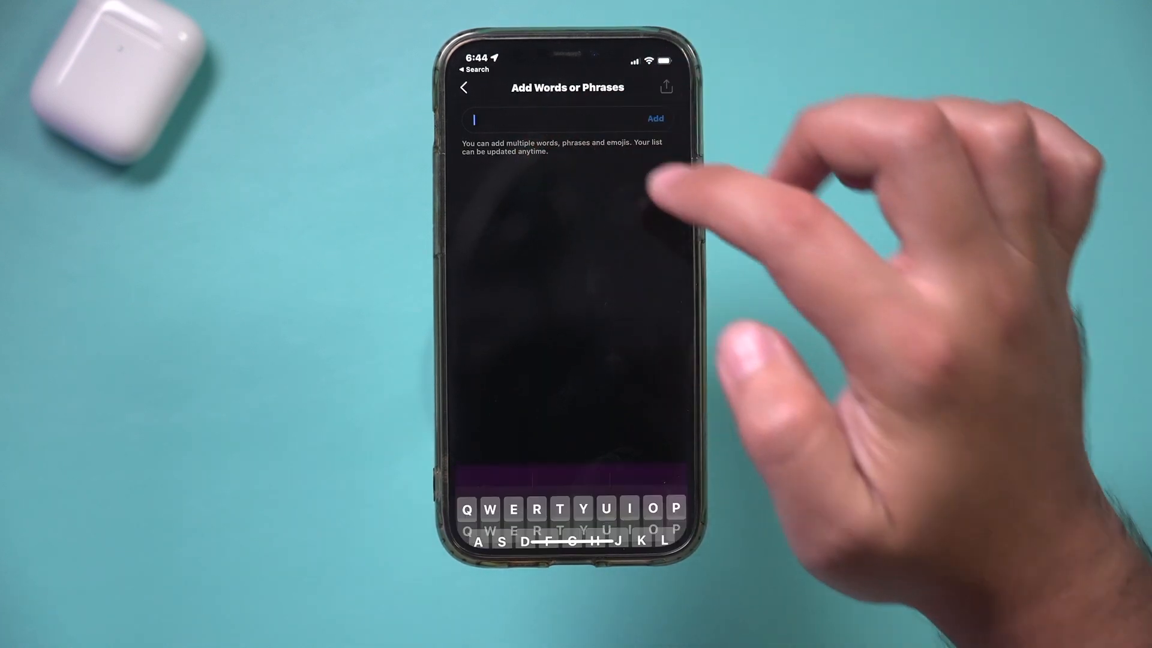
type("Test")
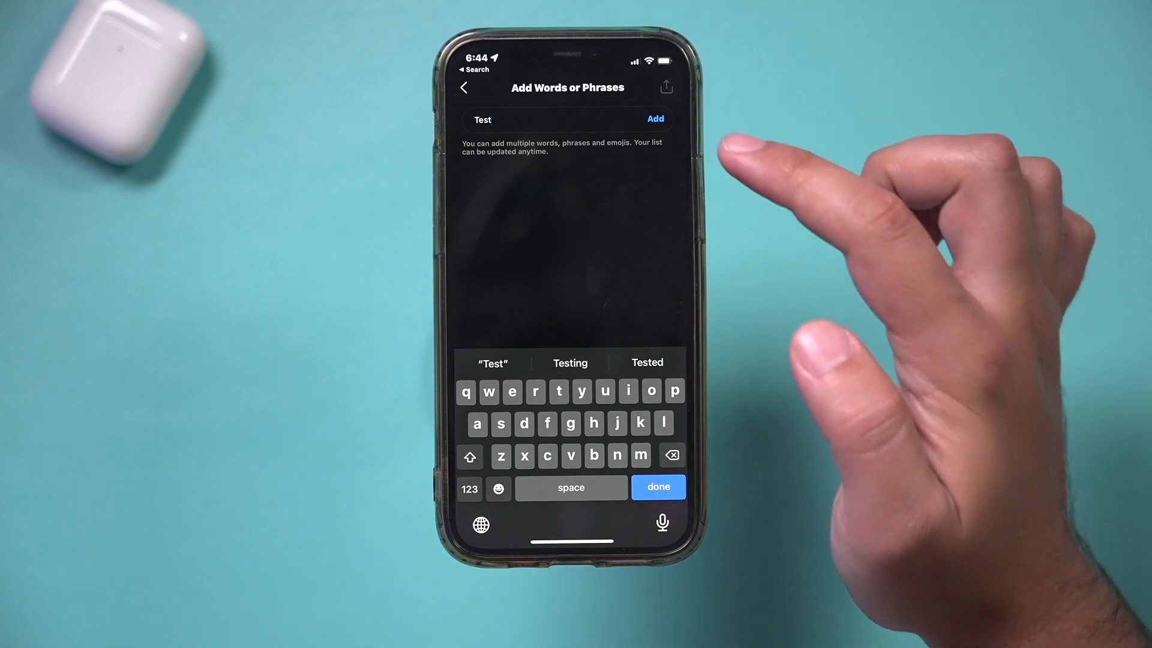
left_click(654, 119)
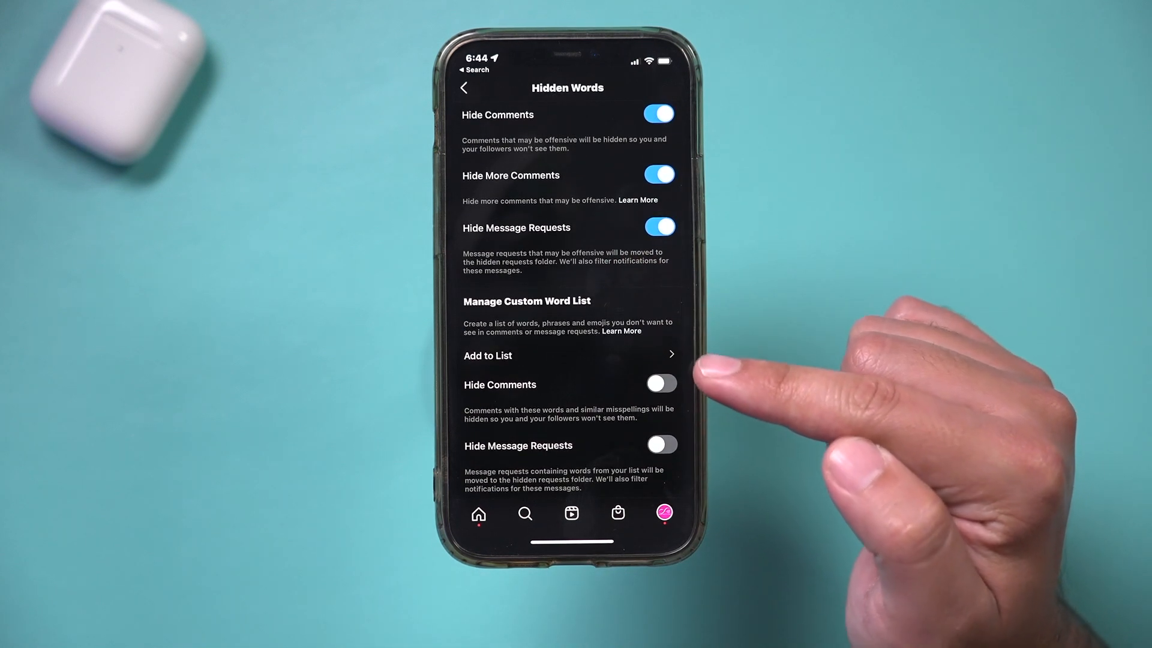
Enable Hide Comments and Hide Message Requests for custom-list words, then return to Privacy.
left_click(660, 383)
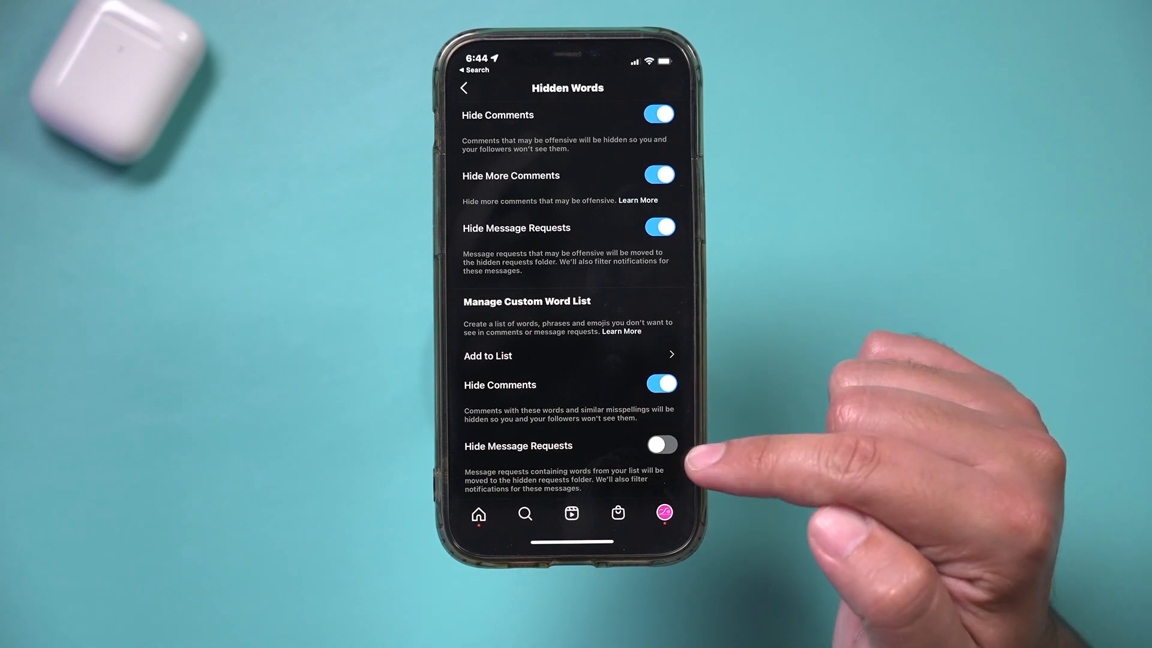
left_click(660, 445)
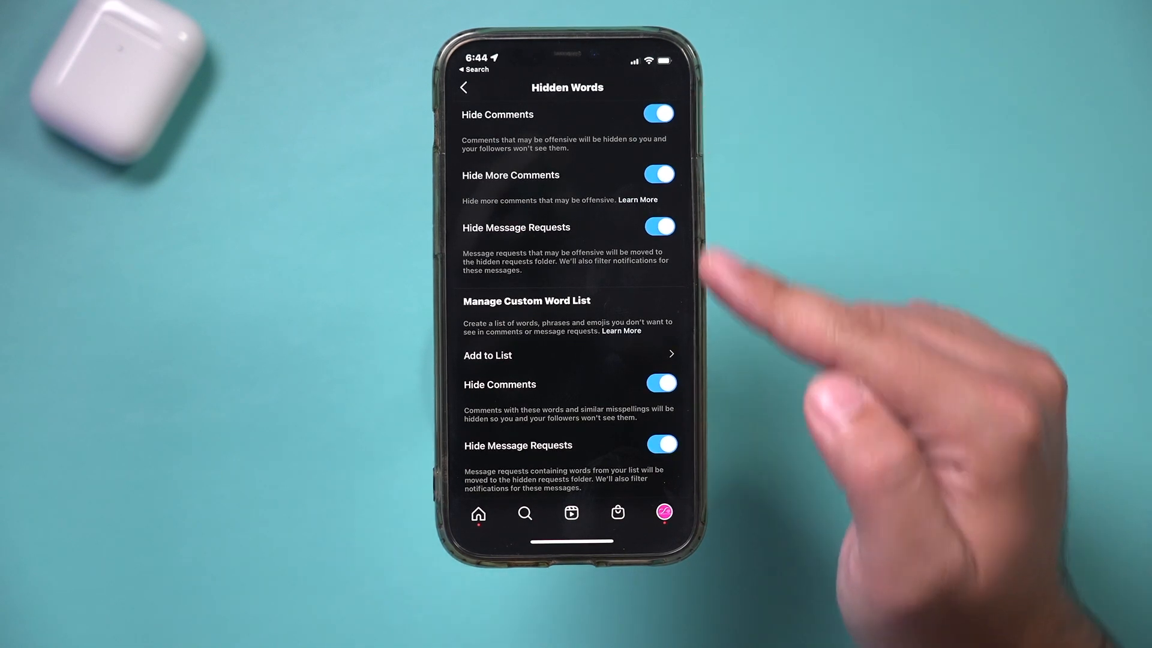
scroll("down", 3)
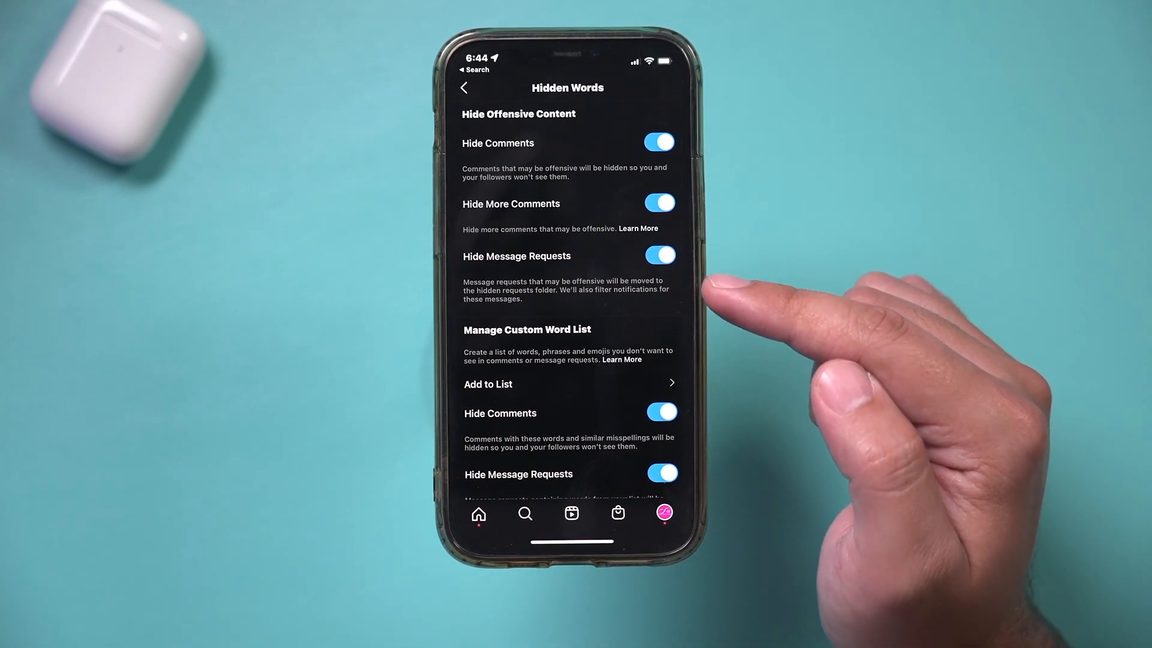
left_click(464, 87)
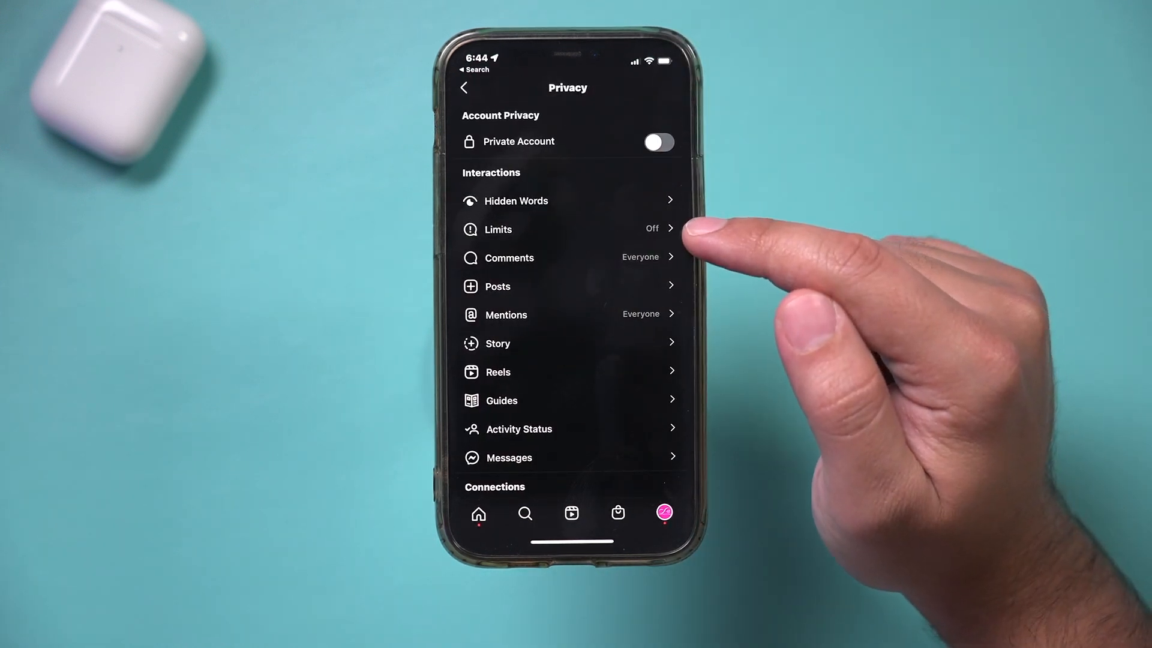
Enter Limits and continue past its introduction to the who/how-long options.
left_click(497, 229)
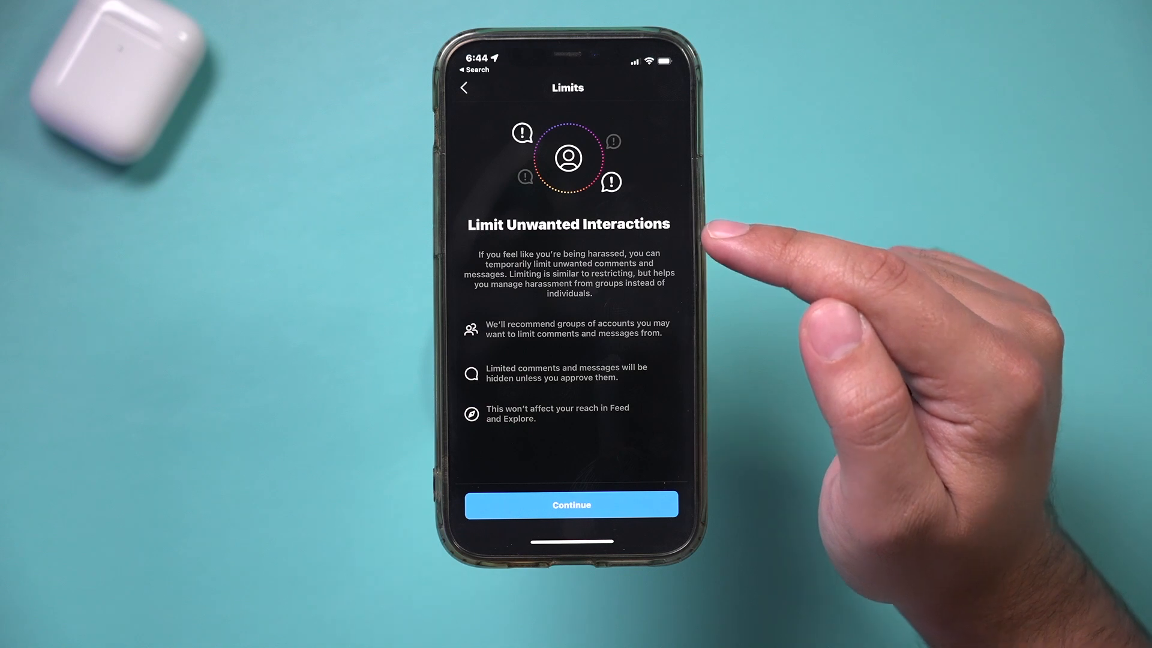
mouse_move(719, 294)
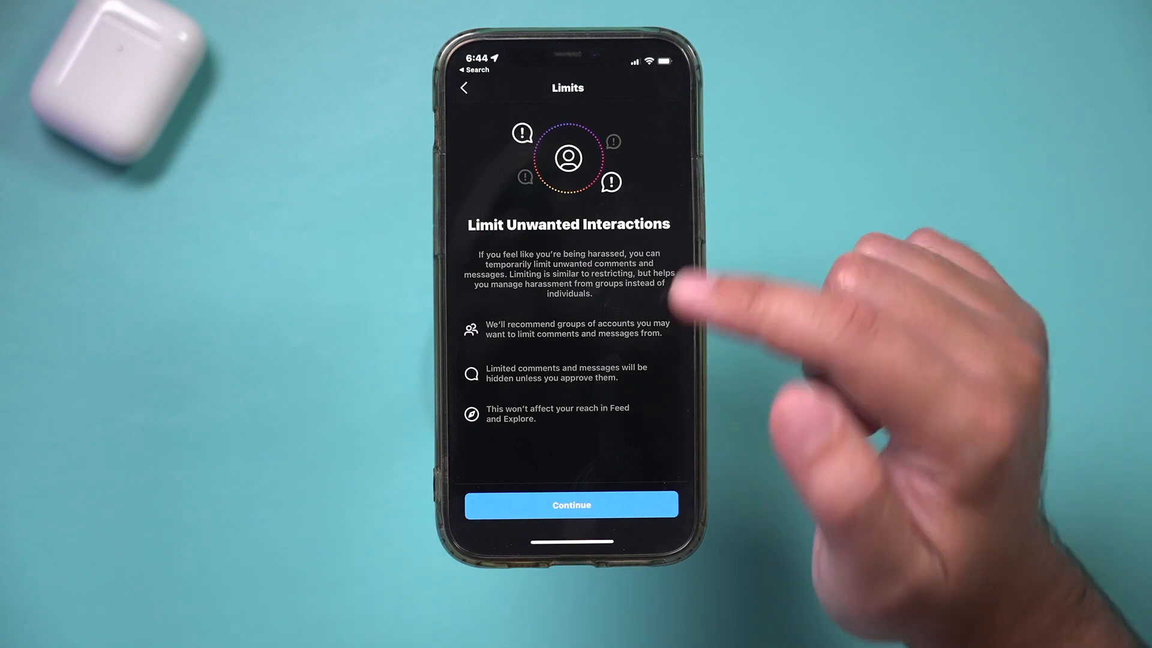
left_click(572, 505)
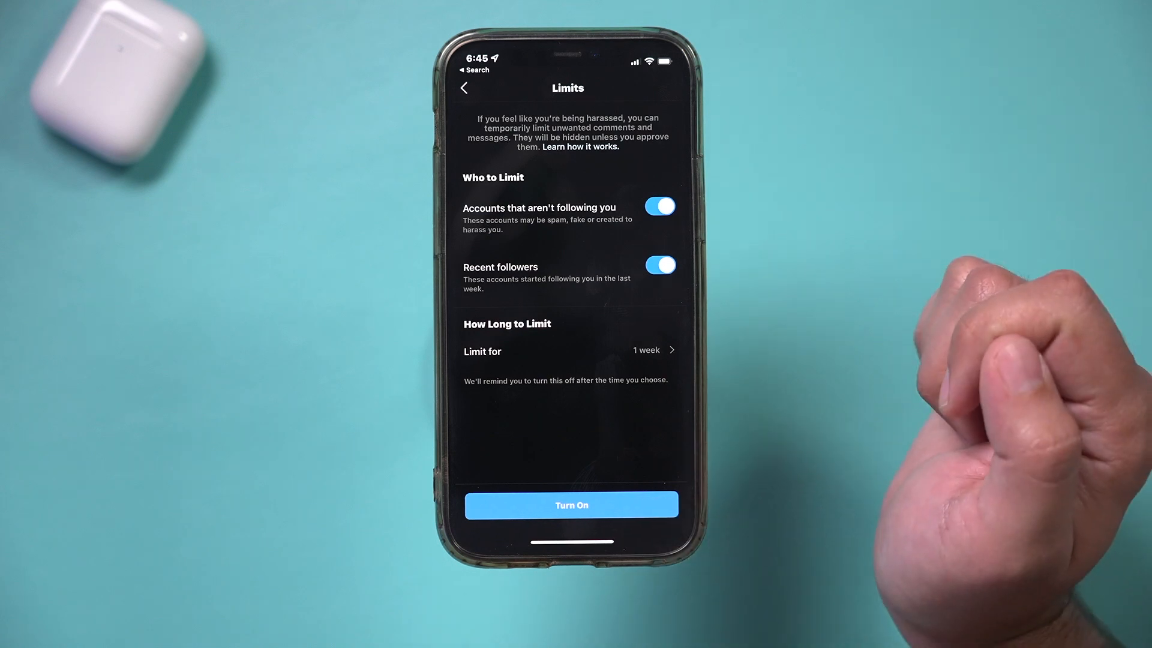
mouse_move(734, 279)
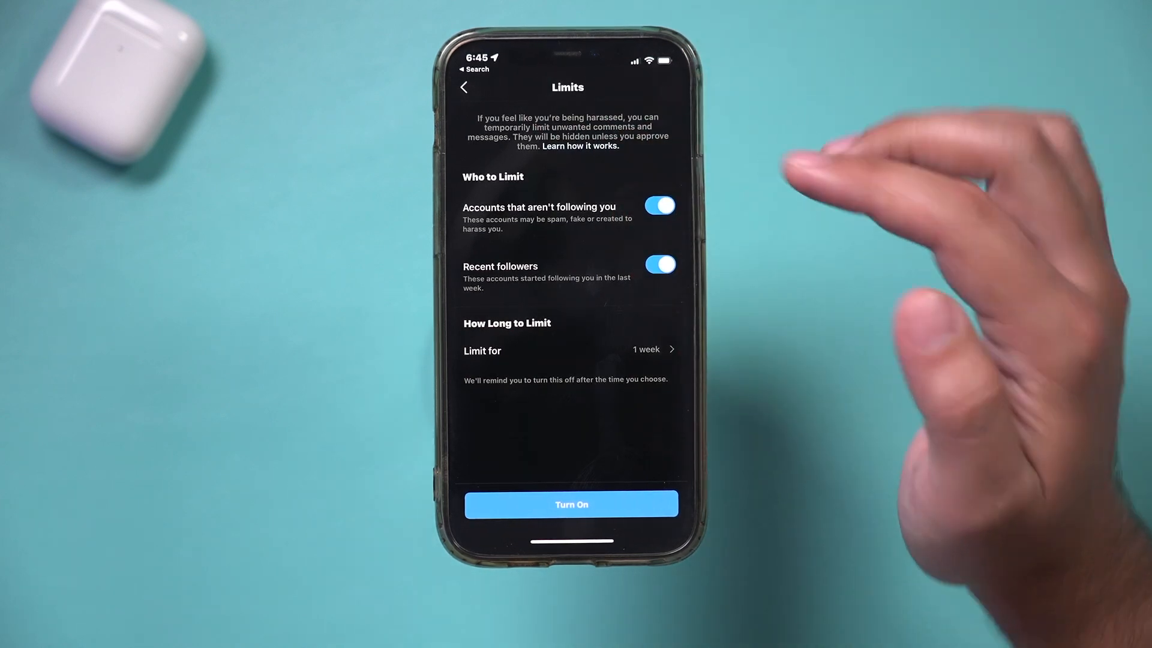
Back out of Limits without enabling it and go to the direct messages inbox.
left_click(465, 86)
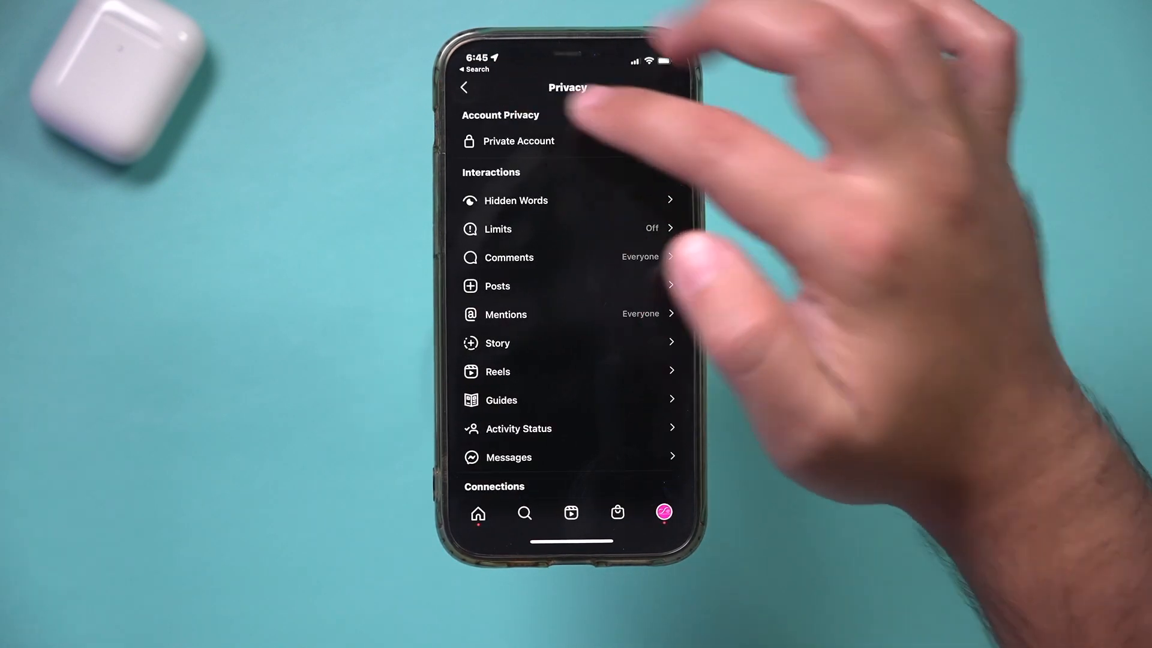
left_click(658, 141)
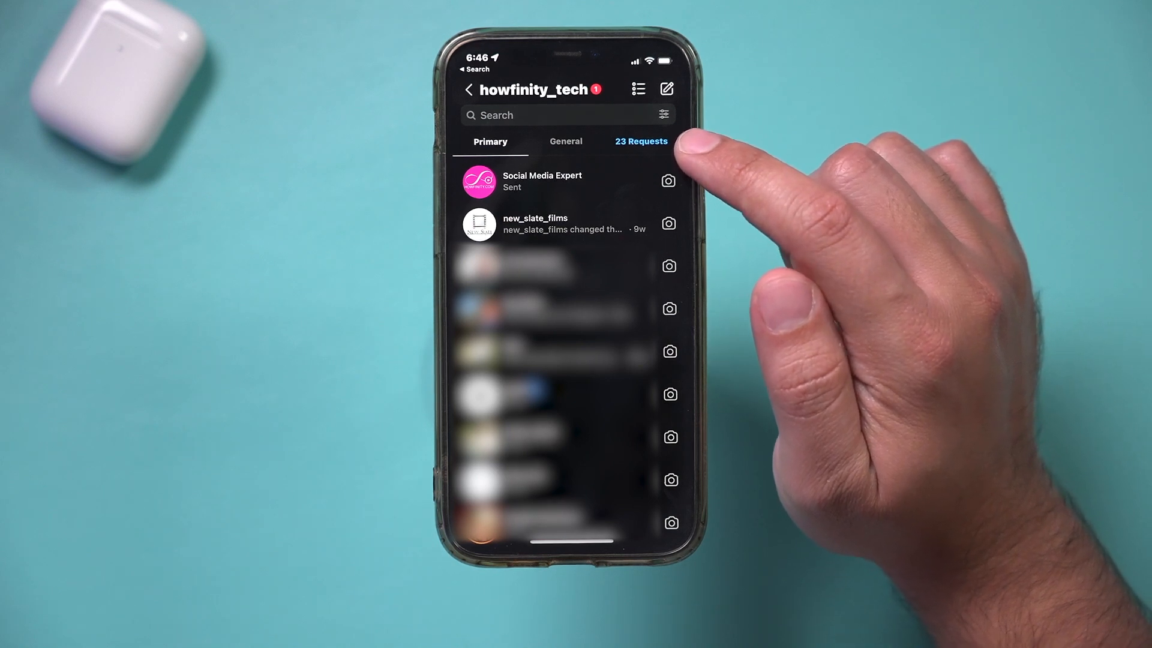
Go to message Requests and show the empty Hidden Requests folder.
left_click(641, 141)
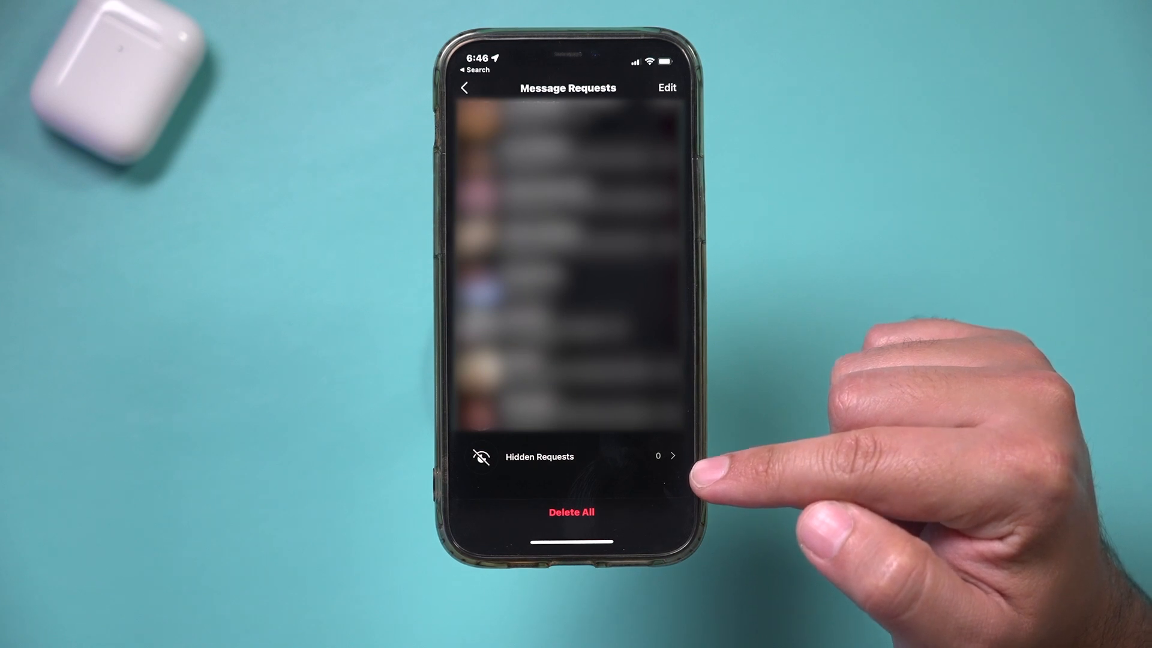
mouse_move(713, 470)
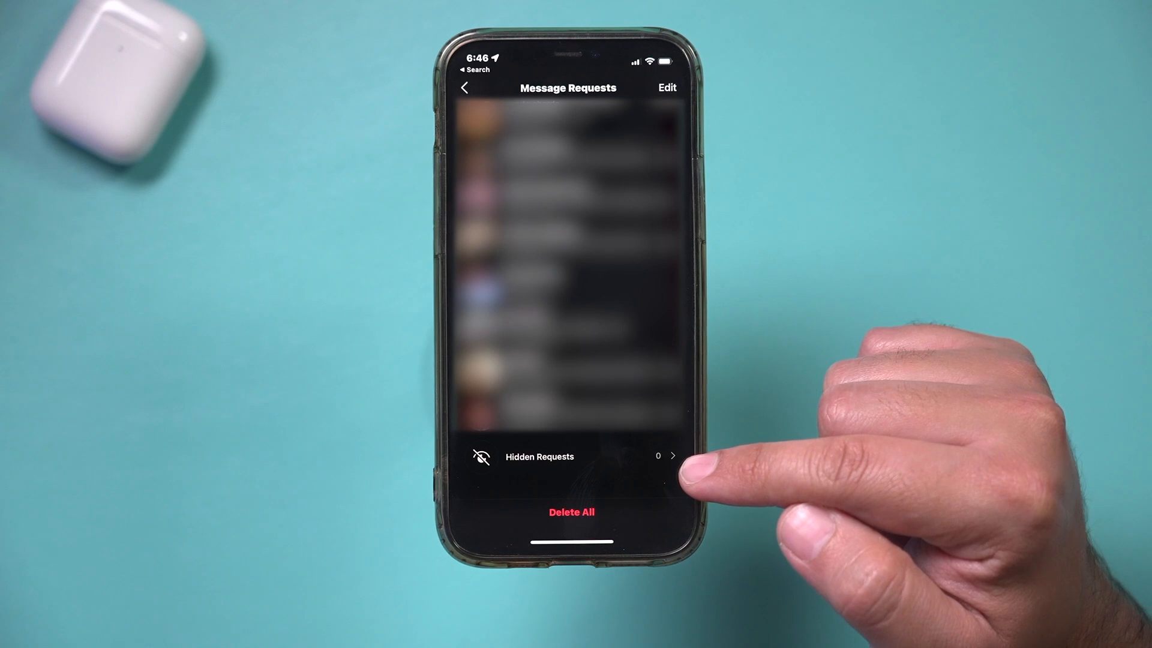
left_click(539, 456)
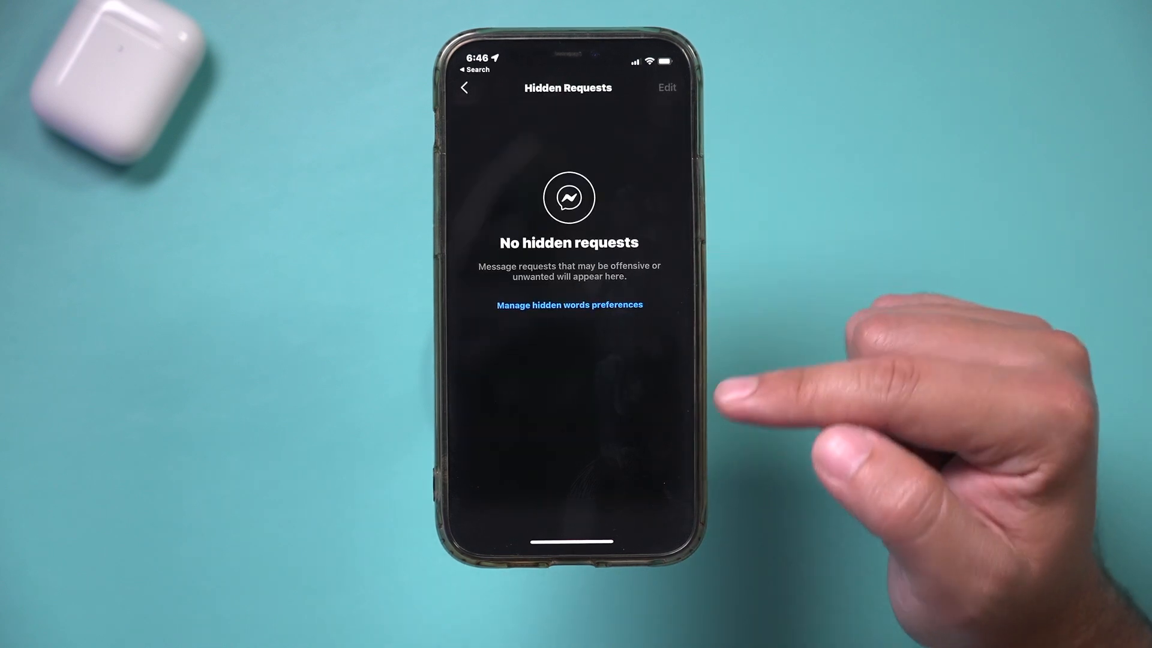